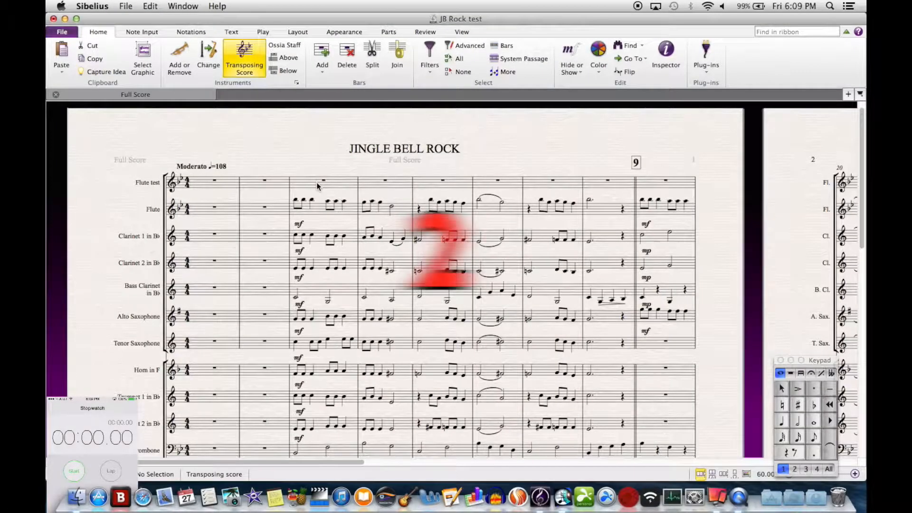
# - Bring up PhotoScore Ultimate with the Jingle Bell Rock pg1.pdf page queued for reading
pyautogui.click(73, 470)
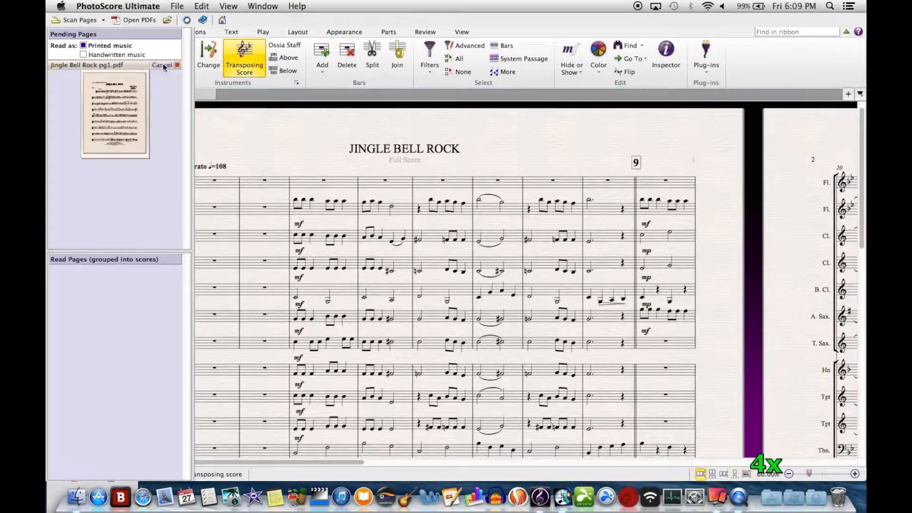
# - Send the recognised Jingle Bell Rock flute part to Sibelius and confirm the Open PhotoScore File settings
pyautogui.click(88, 64)
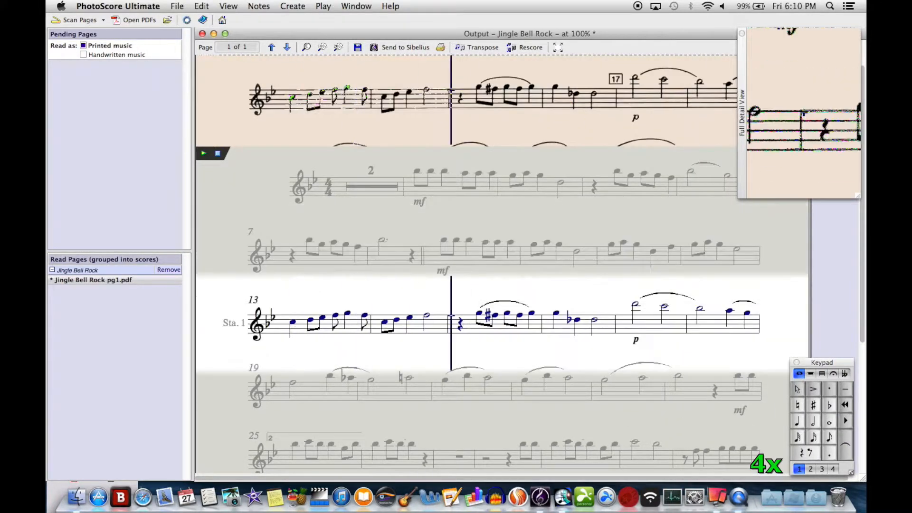
pyautogui.scroll(-3)
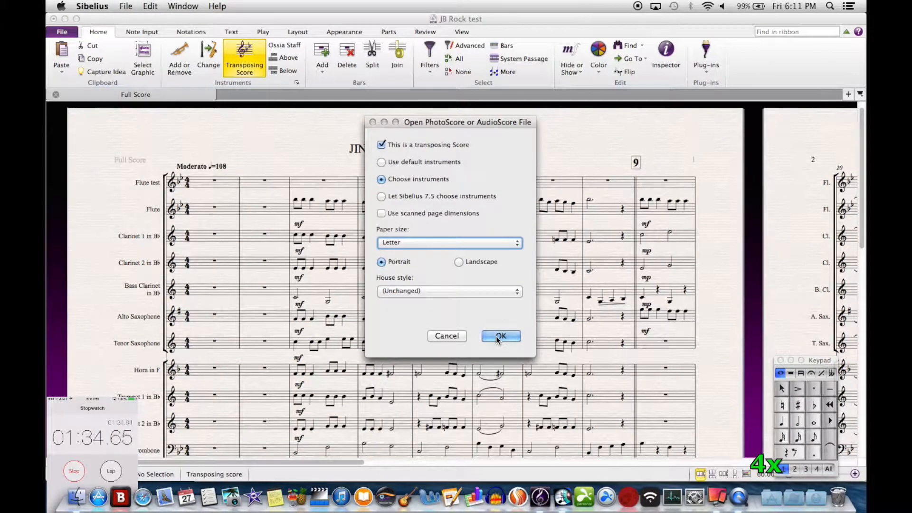
pyautogui.click(501, 336)
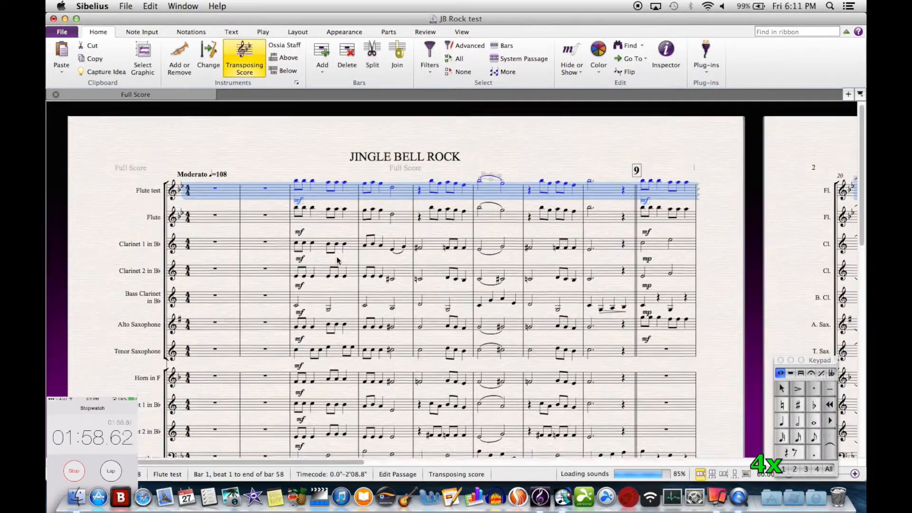
pyautogui.scroll(-3)
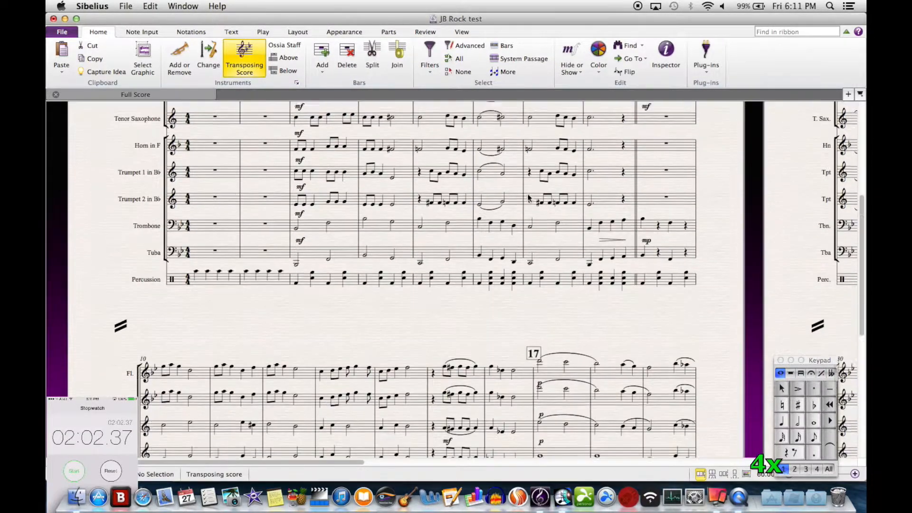
pyautogui.scroll(-3)
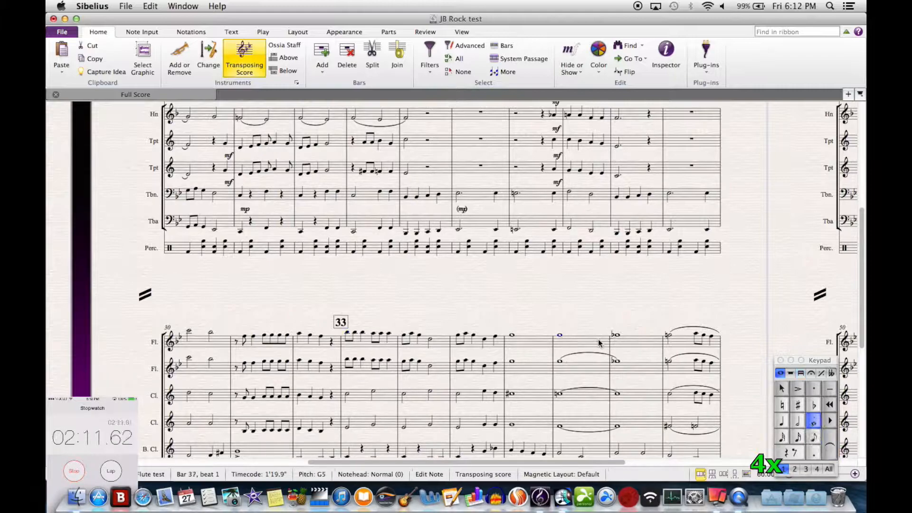
pyautogui.click(587, 331)
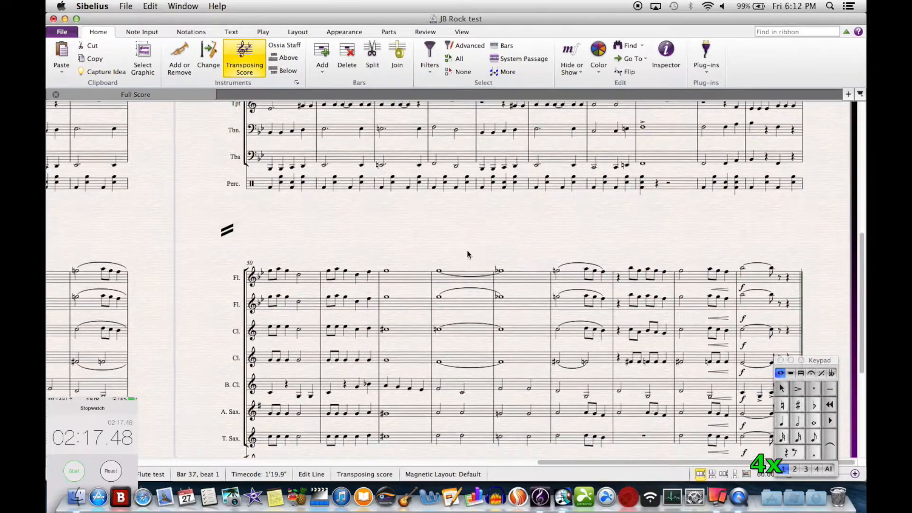
pyautogui.click(628, 71)
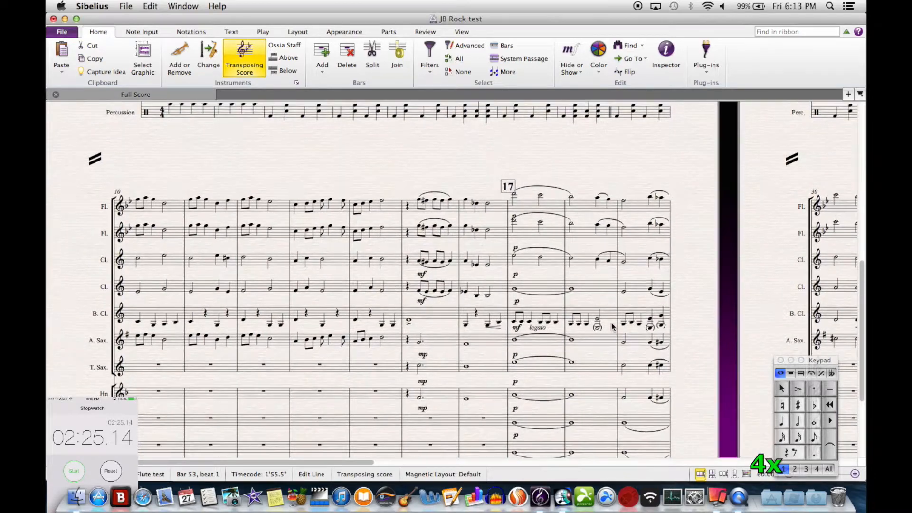
pyautogui.click(605, 199)
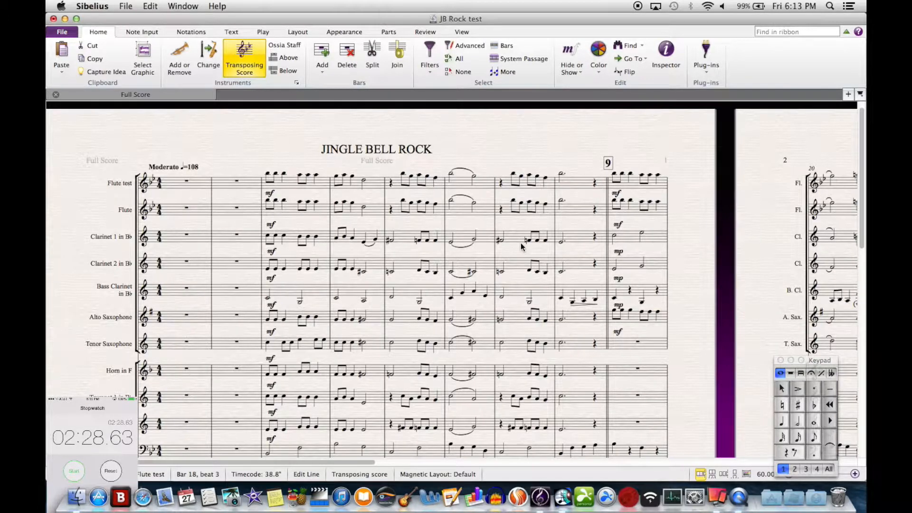
pyautogui.moveTo(117, 21)
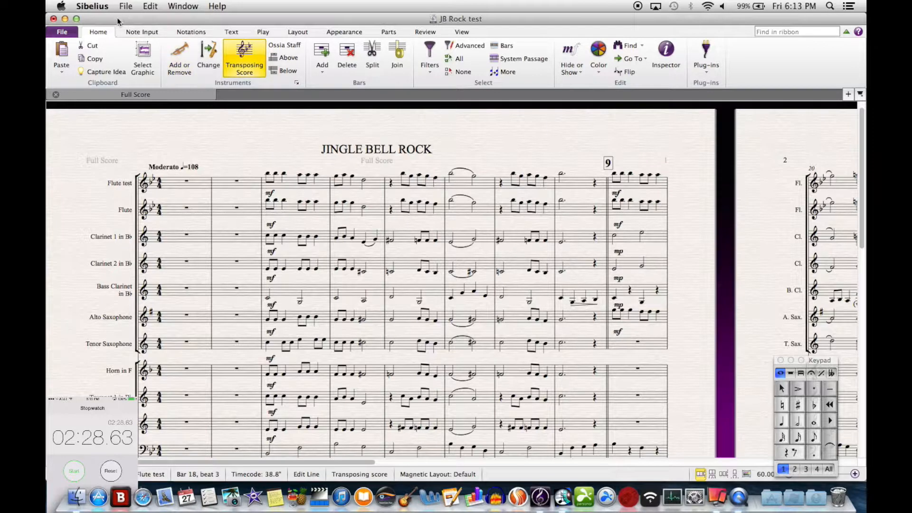
pyautogui.moveTo(621, 6)
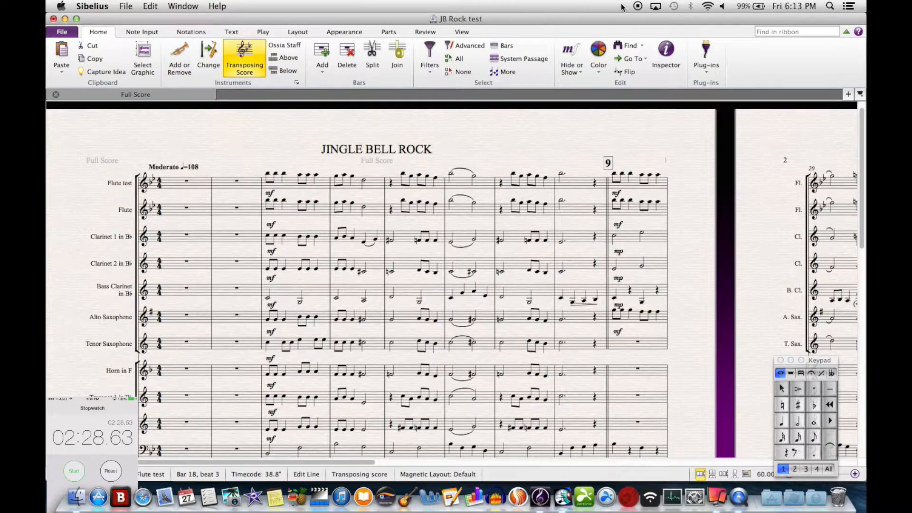